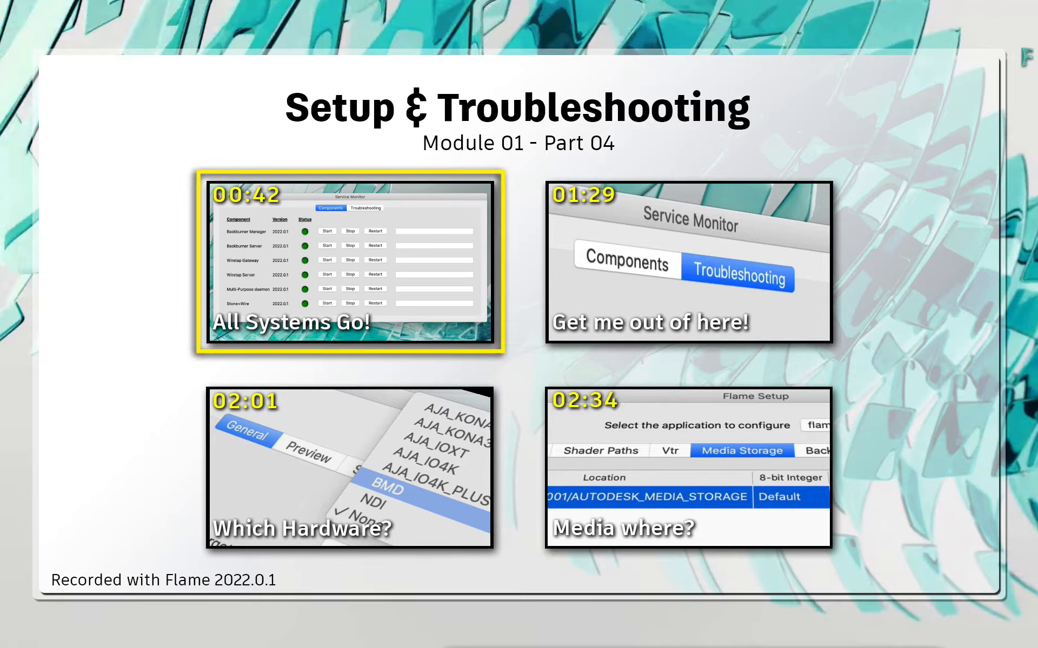
# - Launch Service Monitor from the Dock's Flame 2022.0.1 Utilities folder
pyautogui.click(687, 262)
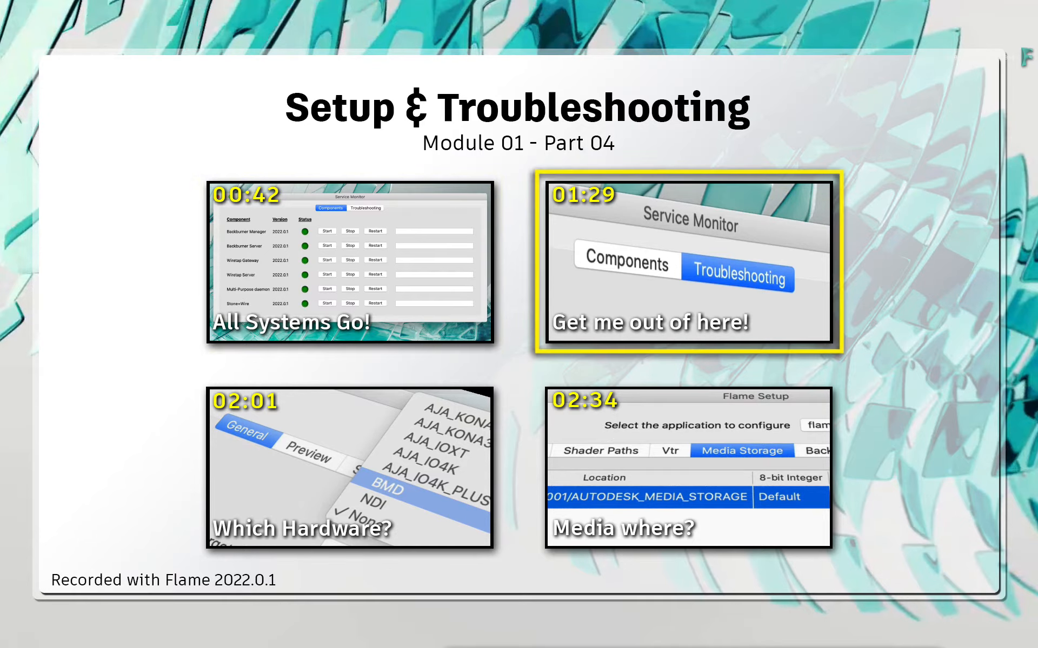
pyautogui.click(350, 466)
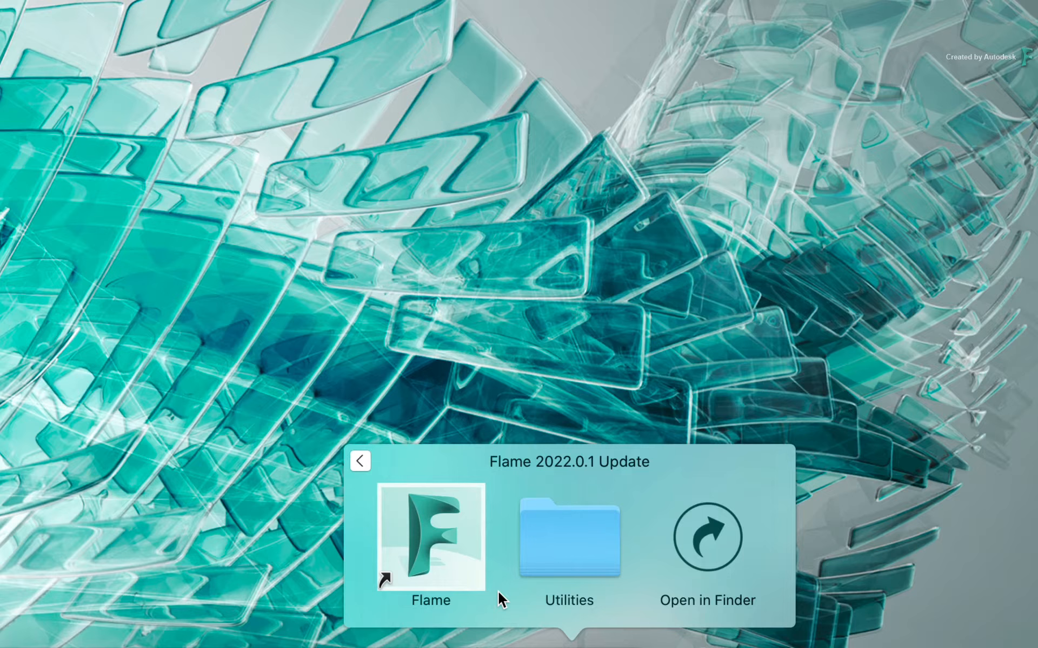
pyautogui.click(568, 536)
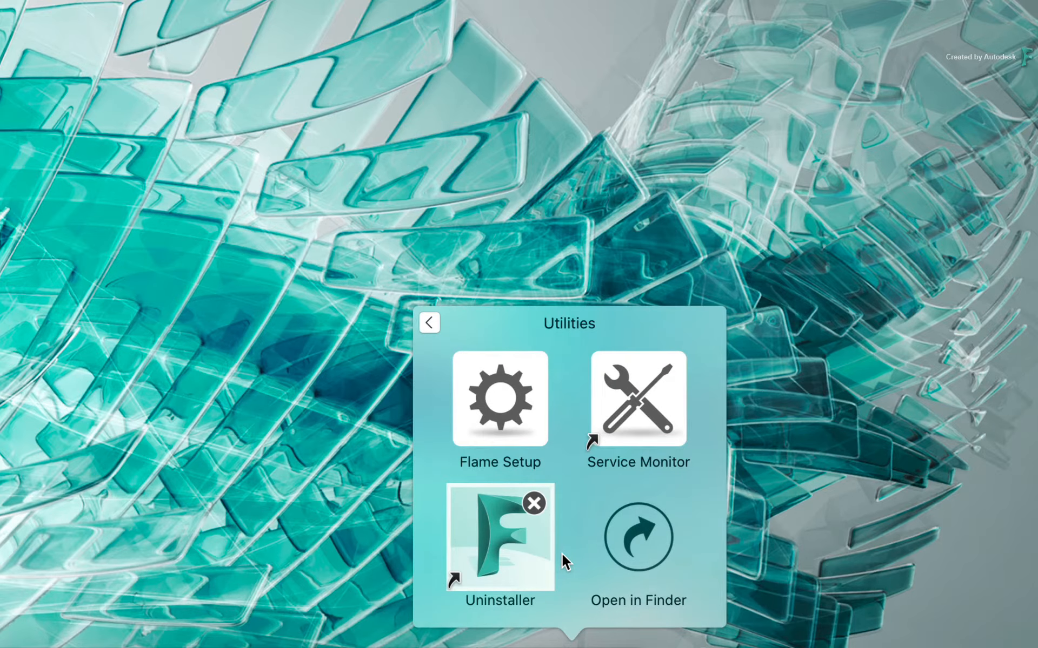
pyautogui.moveTo(710, 383)
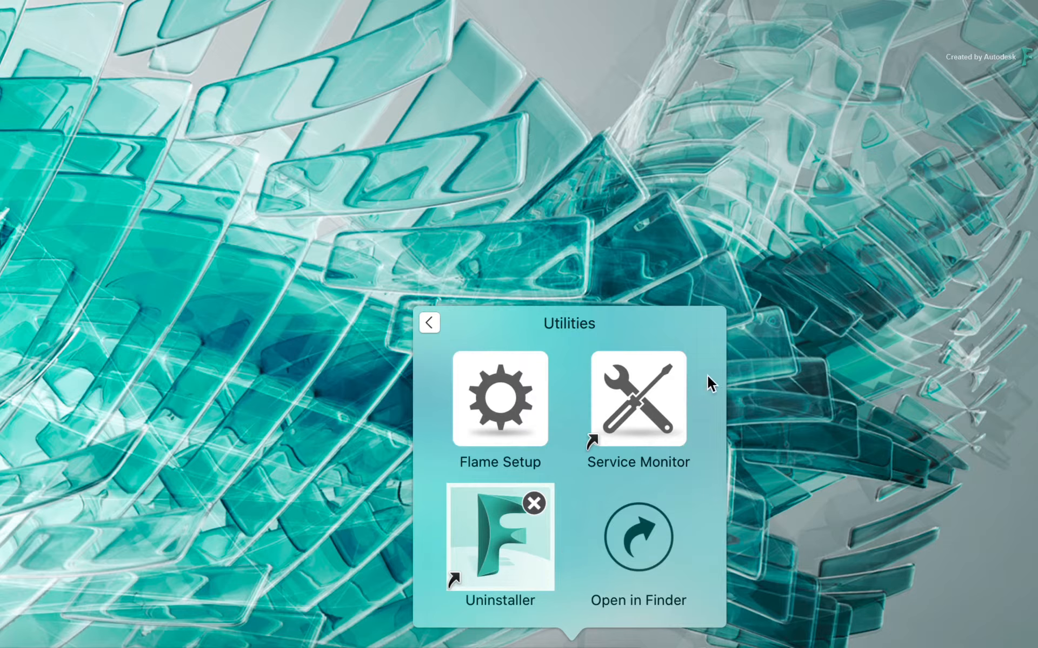
pyautogui.click(637, 400)
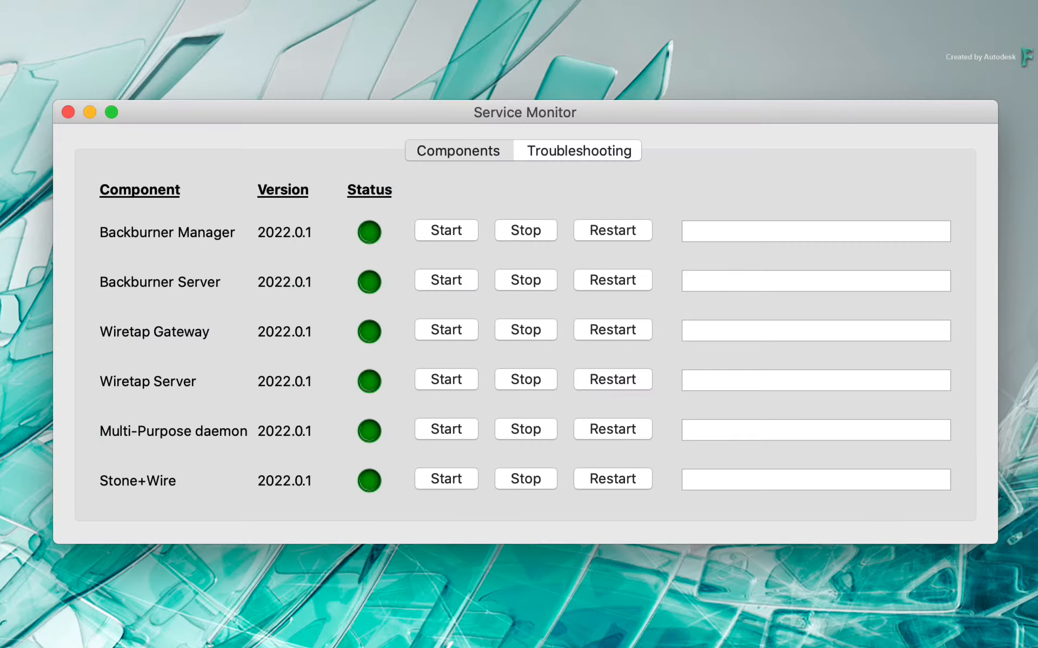
# - Show the Components list and confirm all six services show green status
pyautogui.click(457, 150)
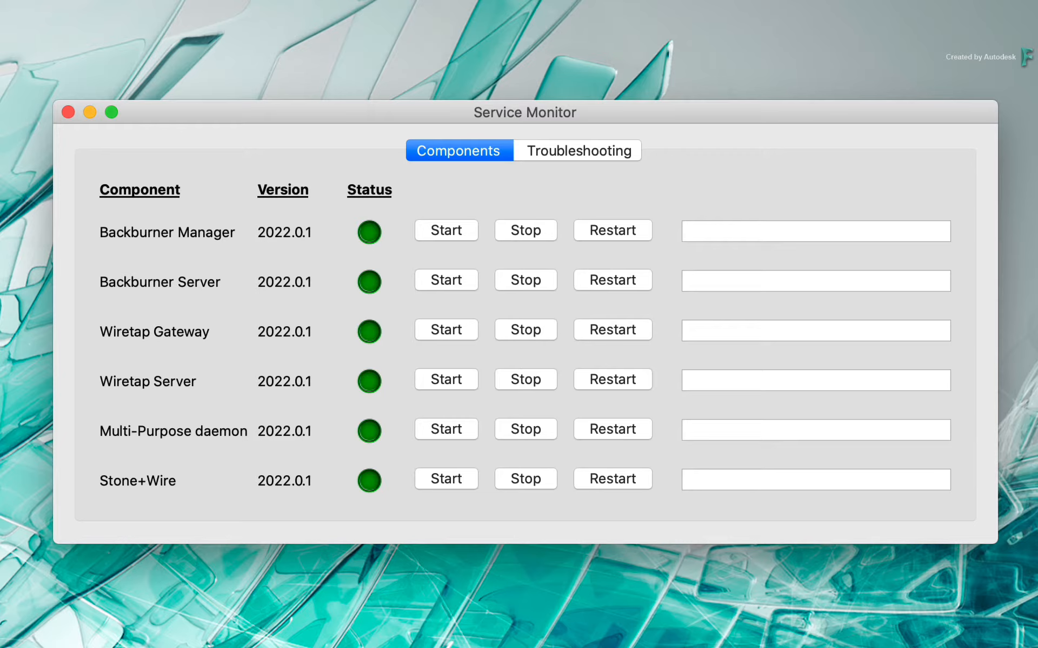
pyautogui.click(445, 230)
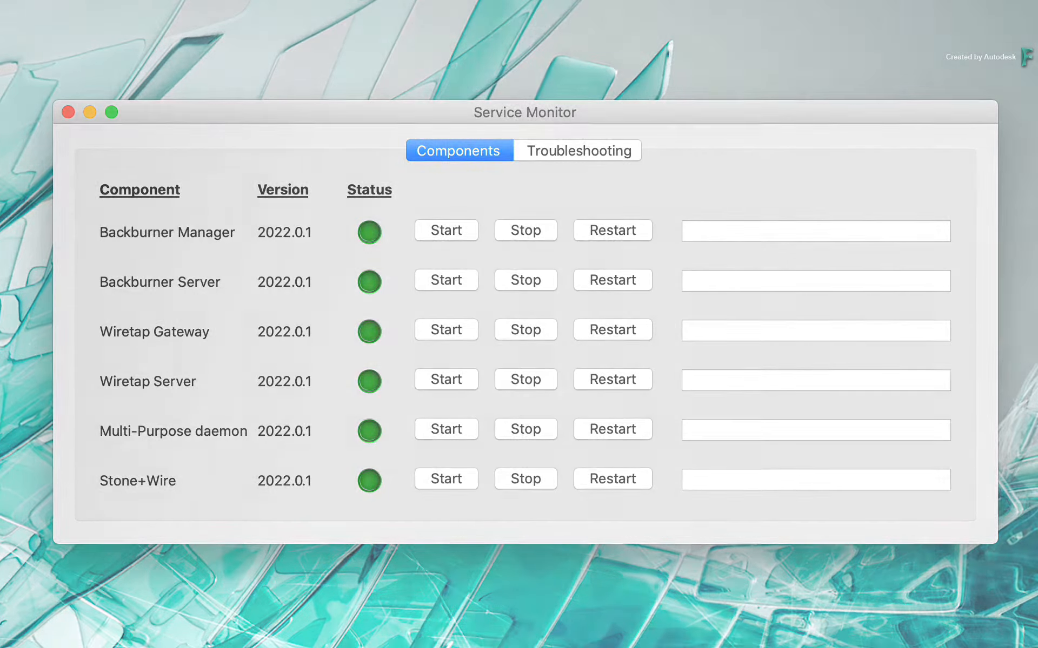
pyautogui.moveTo(639, 161)
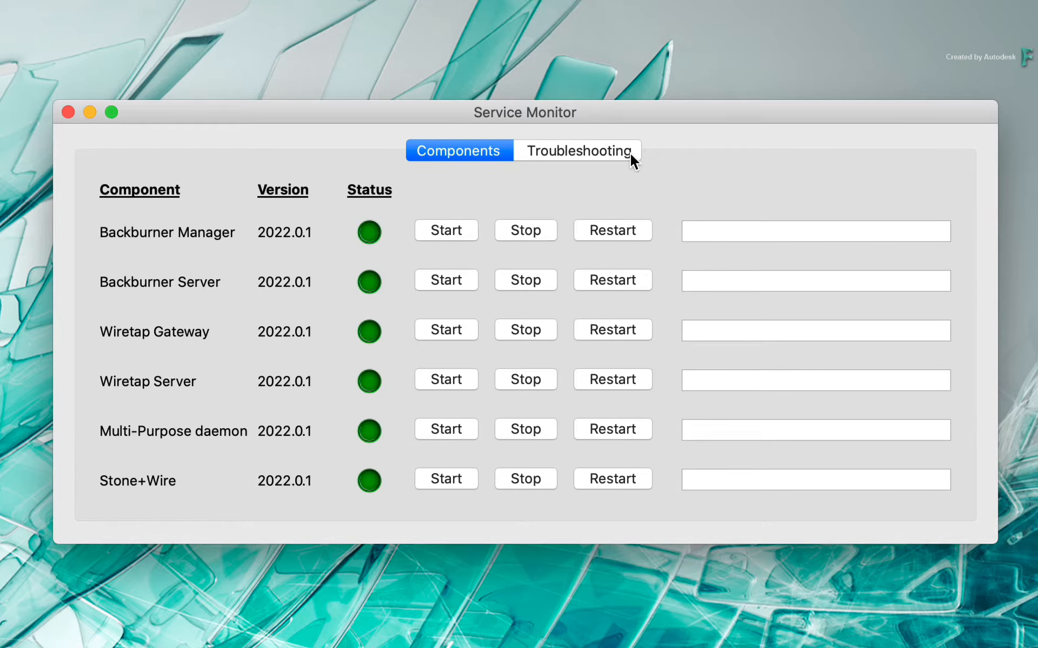
# - Review the Troubleshooting options, then close Service Monitor
pyautogui.click(578, 150)
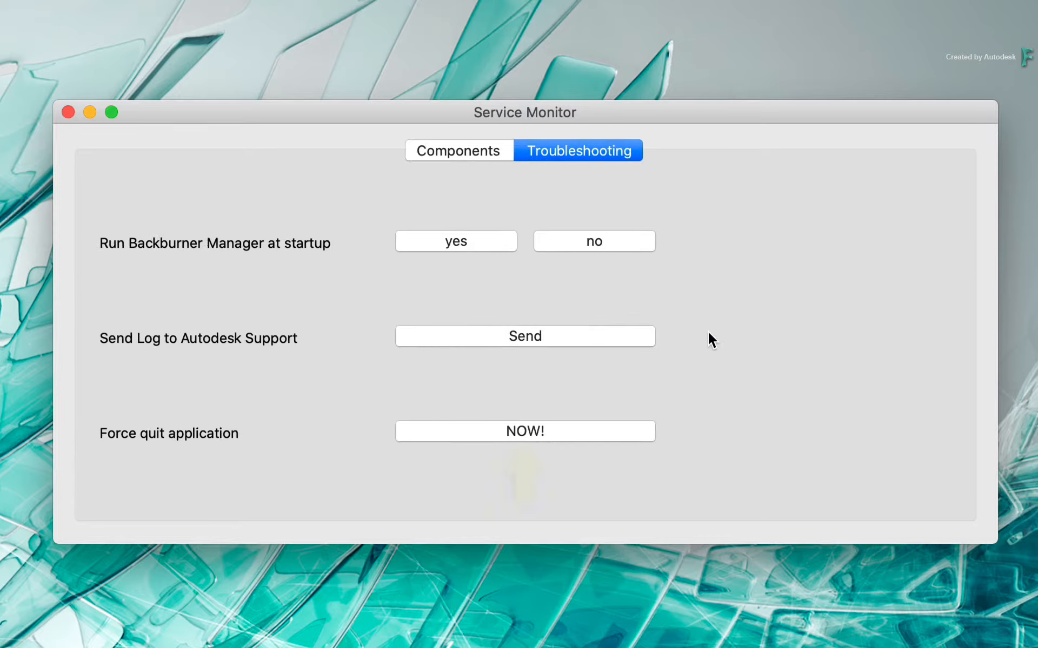
pyautogui.click(524, 432)
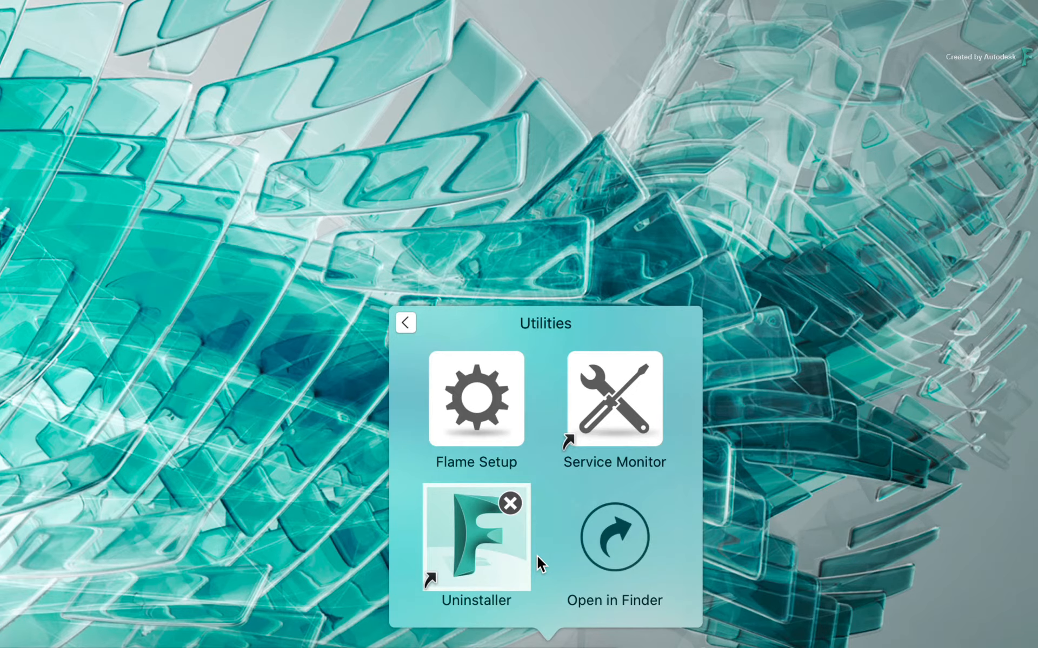
# - Launch Flame Setup and view the General settings for flame_2022.0.1
pyautogui.click(476, 400)
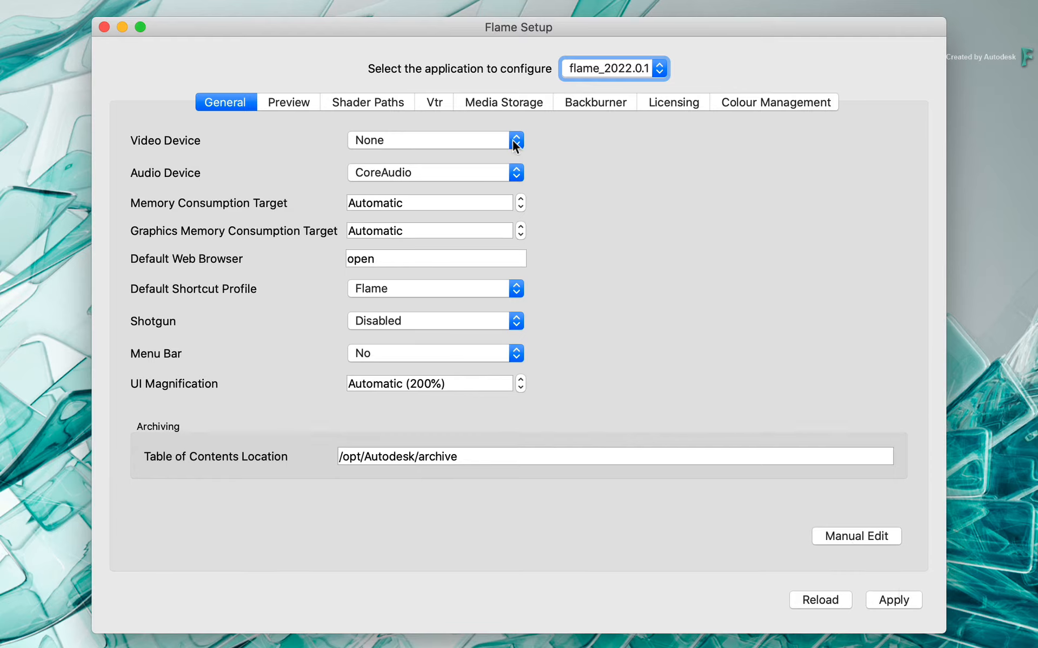
pyautogui.click(516, 139)
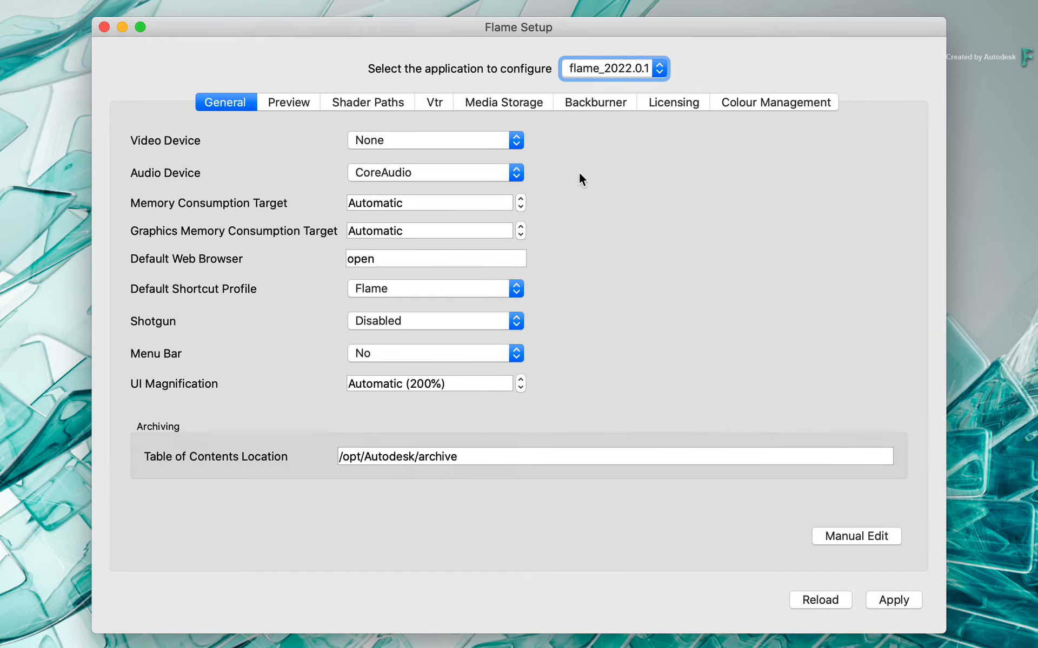
# - On the Preview page, keep aja as the preview device
pyautogui.click(288, 102)
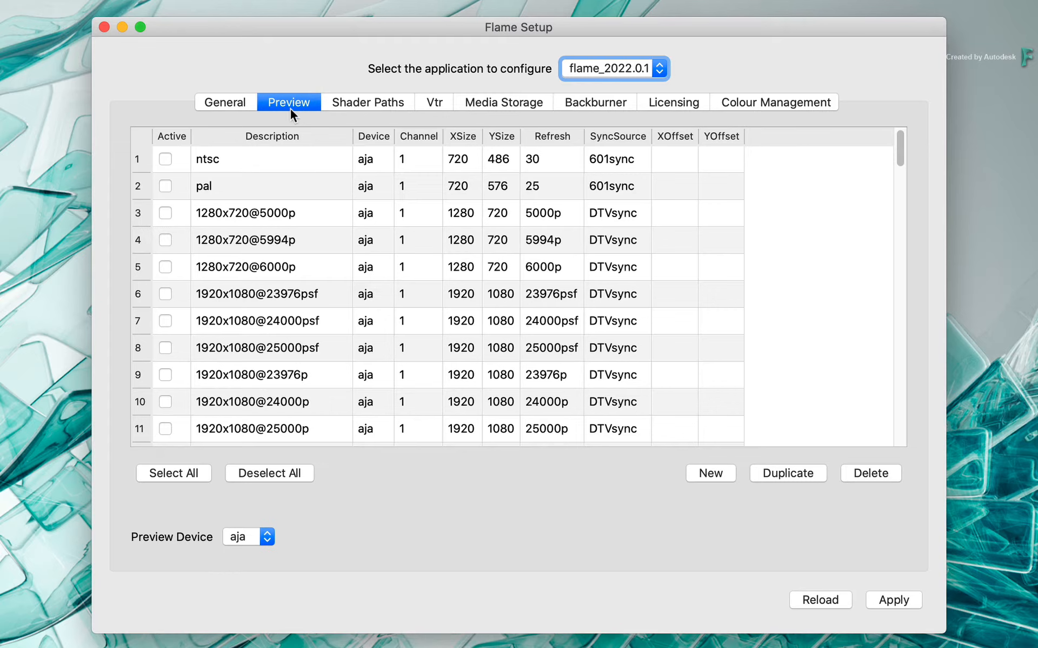
pyautogui.click(249, 536)
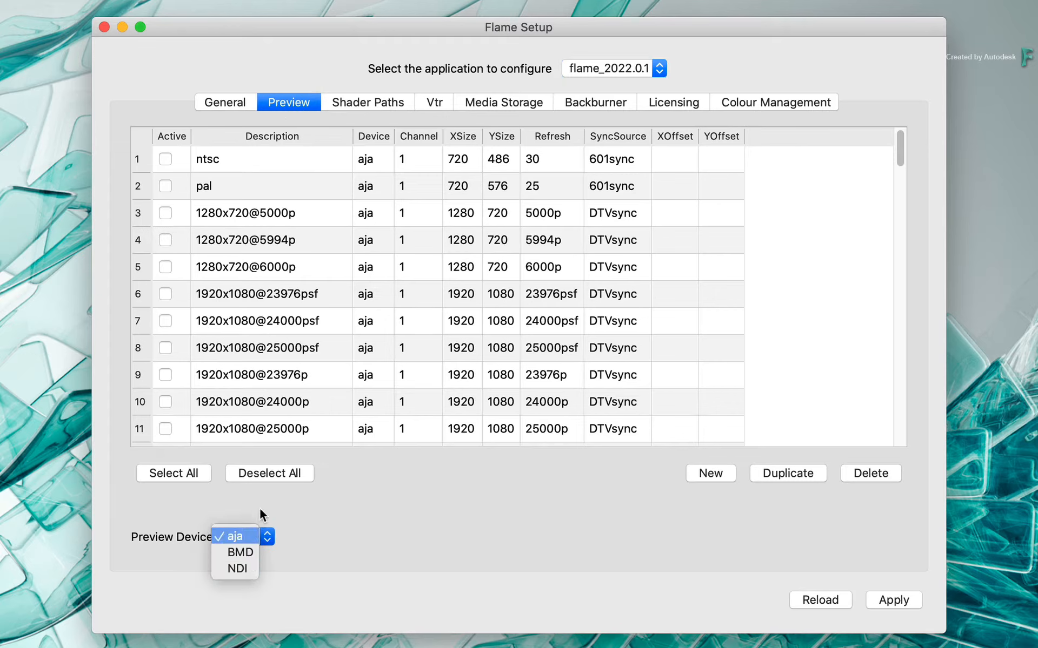
pyautogui.click(238, 536)
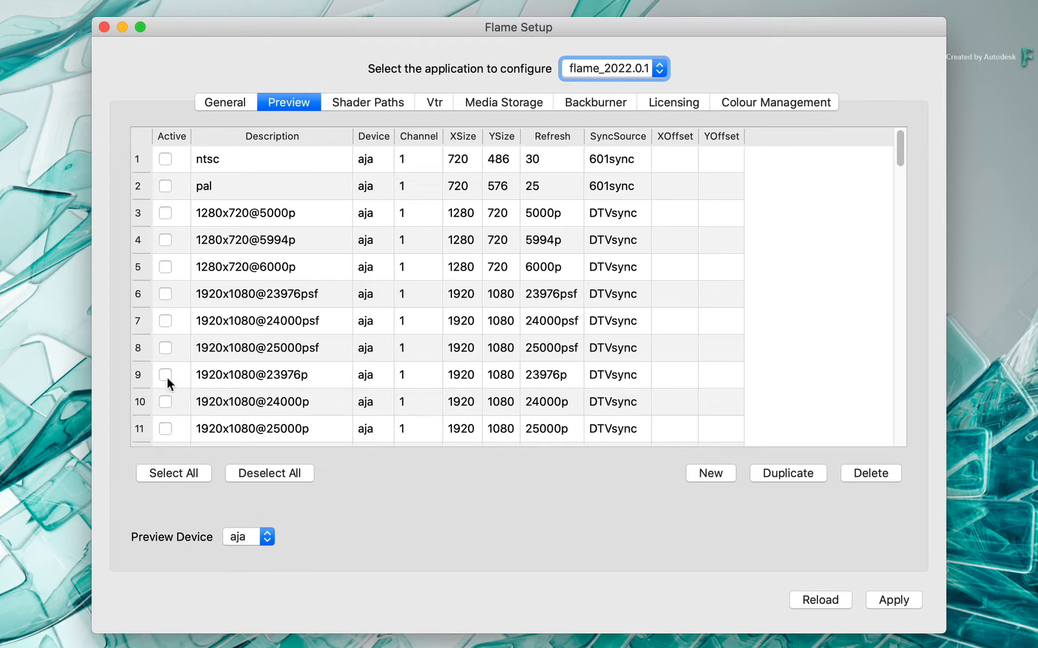
pyautogui.moveTo(301, 541)
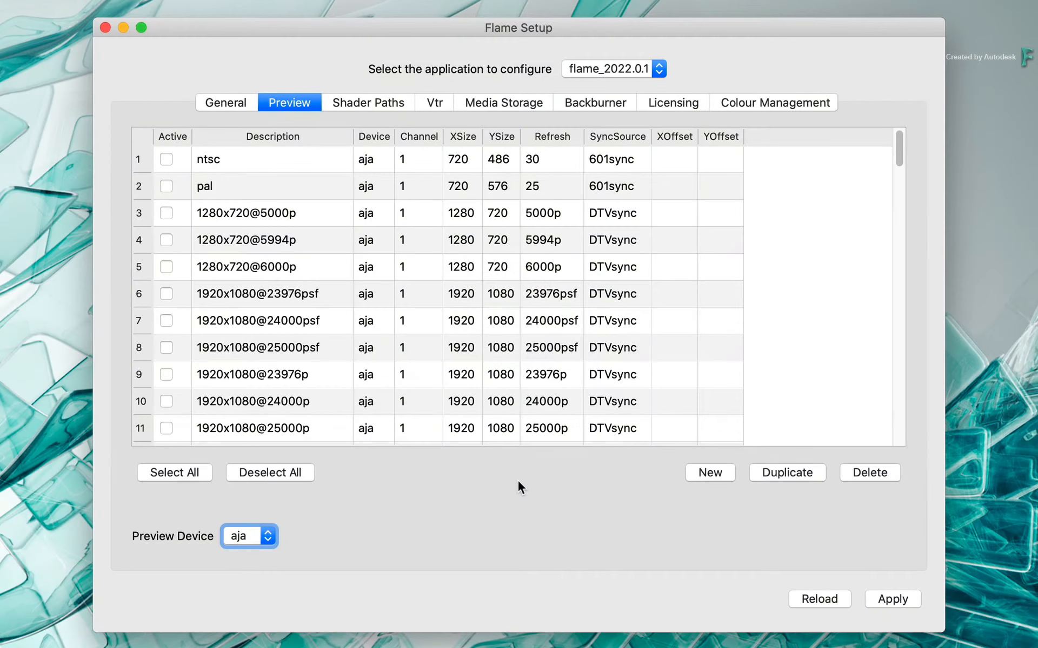
# - Open Media Storage and select the My_SSD volume under /Volumes/EDIT_001
pyautogui.click(503, 102)
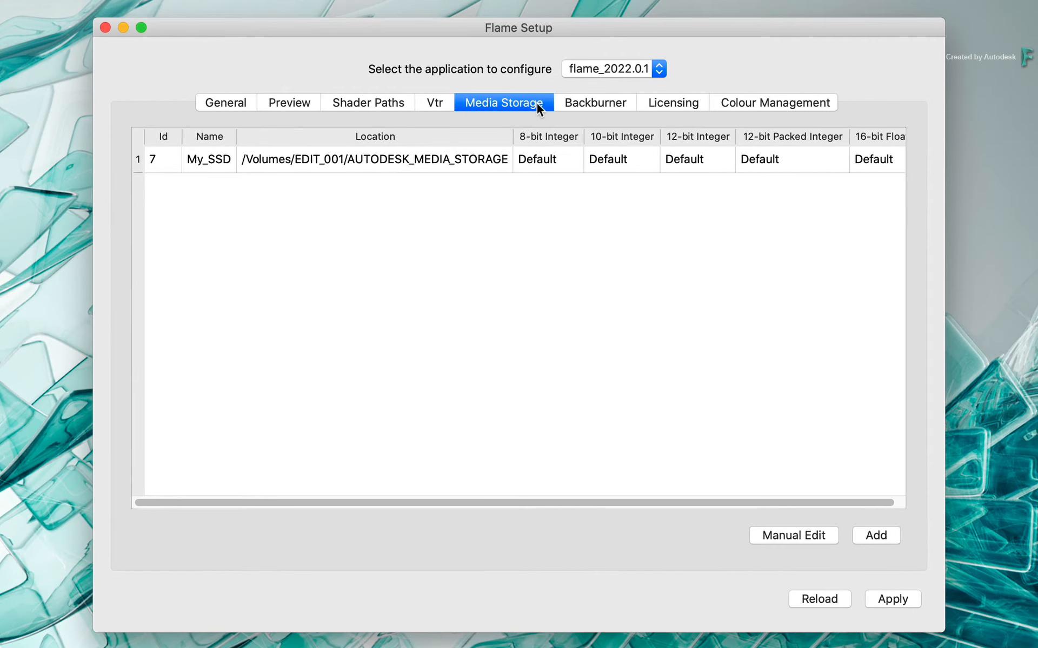
pyautogui.moveTo(471, 167)
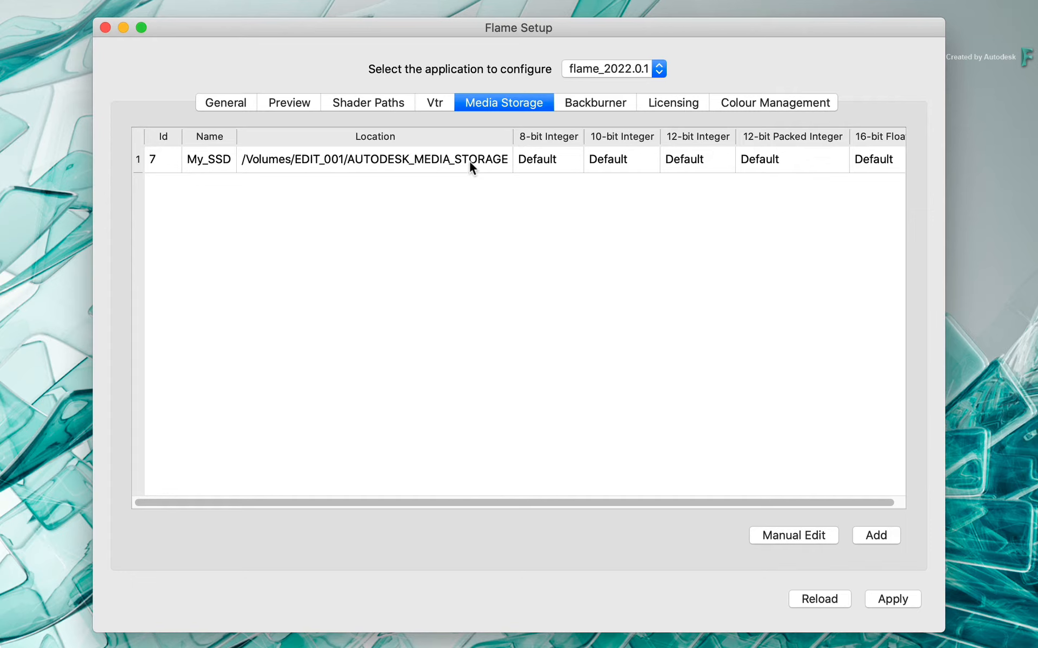
pyautogui.click(374, 159)
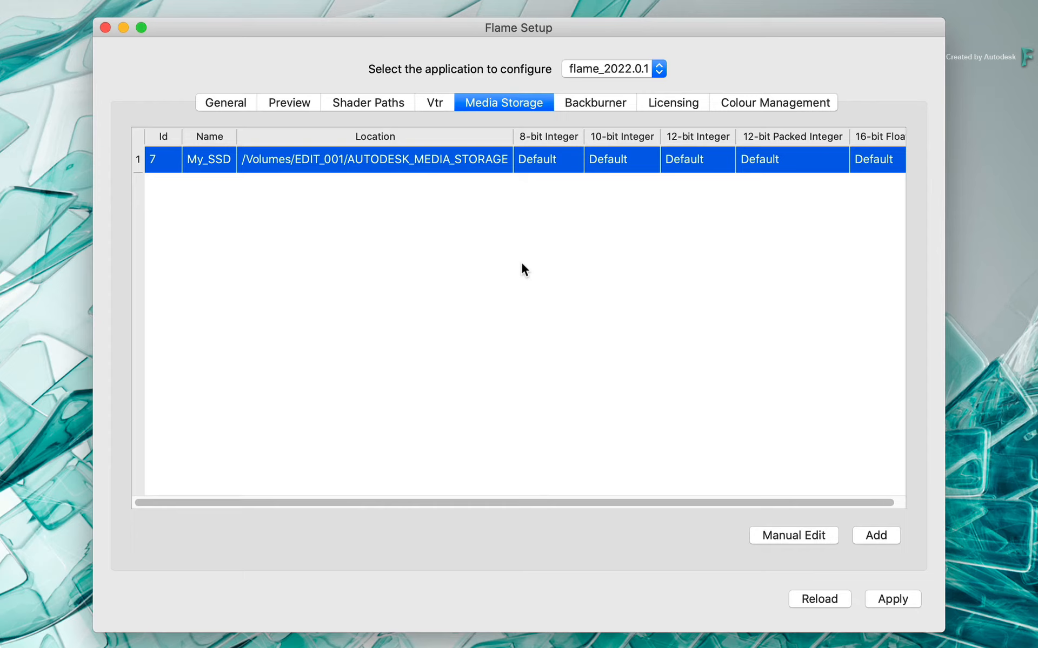
pyautogui.moveTo(793, 560)
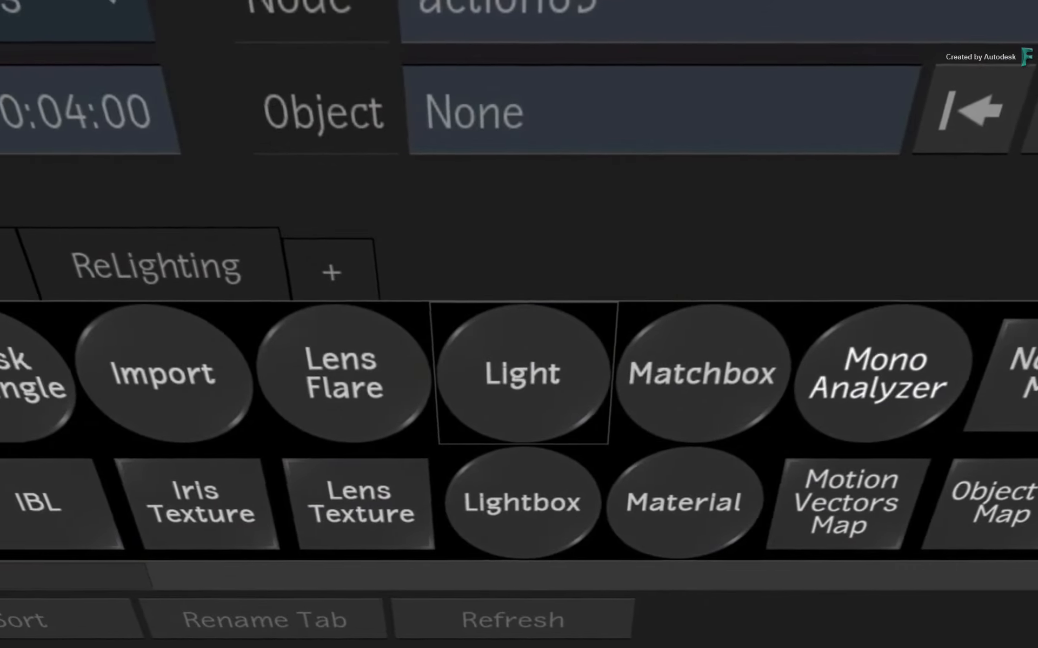
pyautogui.click(522, 372)
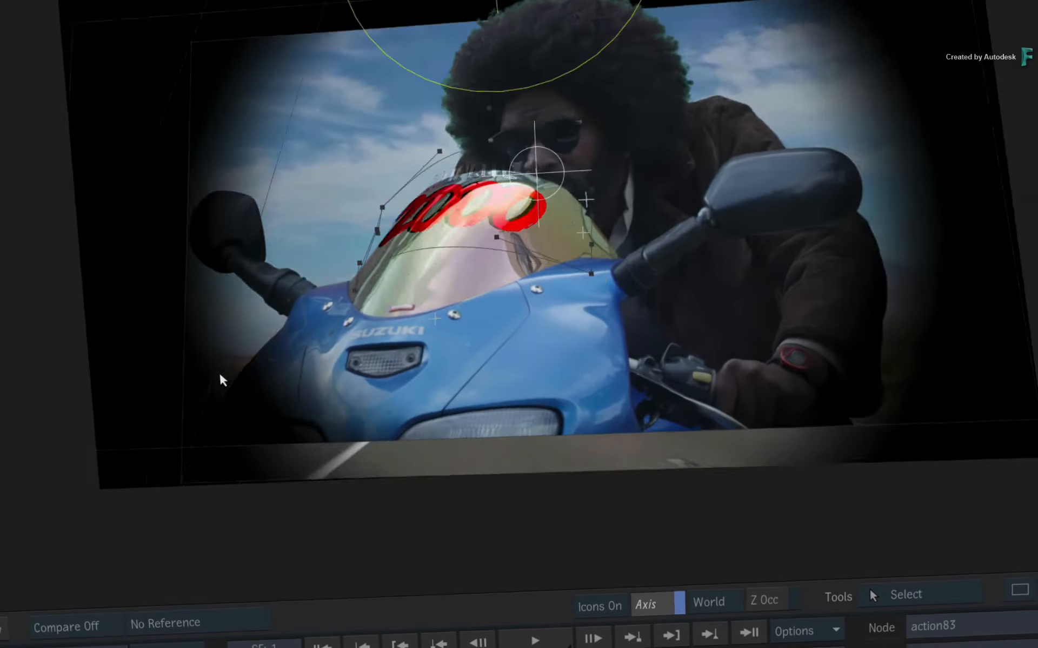